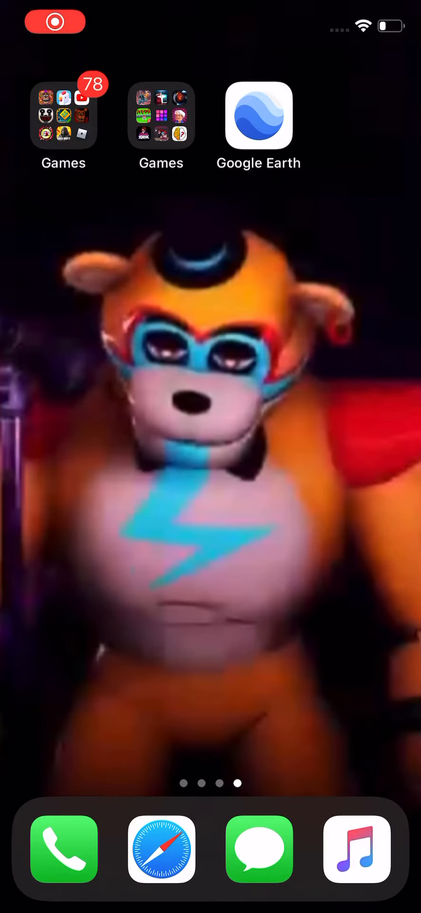
Launch Roblox from the Games folder on the iOS home screen
click(63, 114)
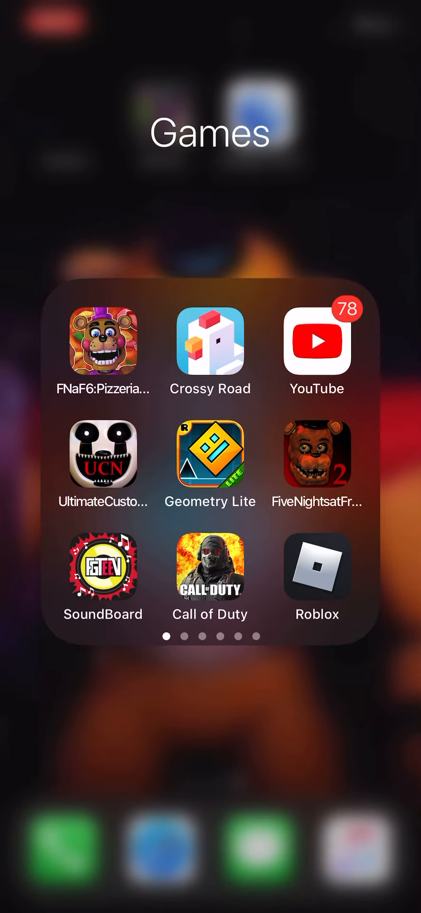
click(316, 569)
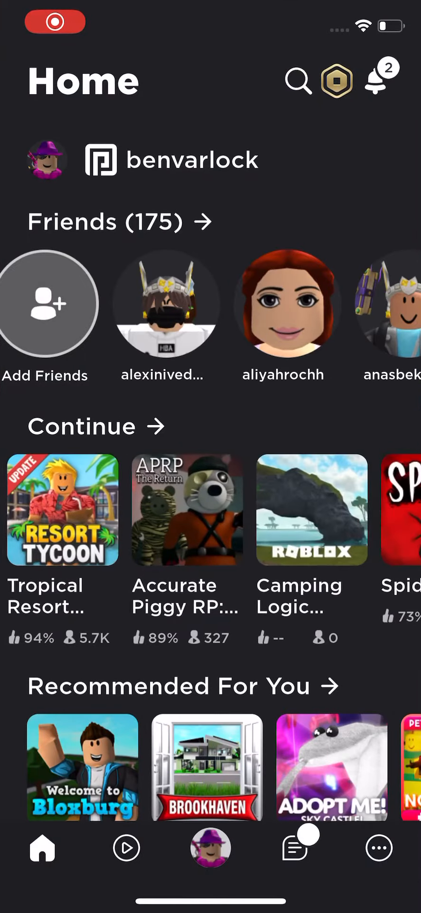
Open the Piggy [BOOK 2] CUTSCENE CREATOR! game page and start playing it
click(208, 509)
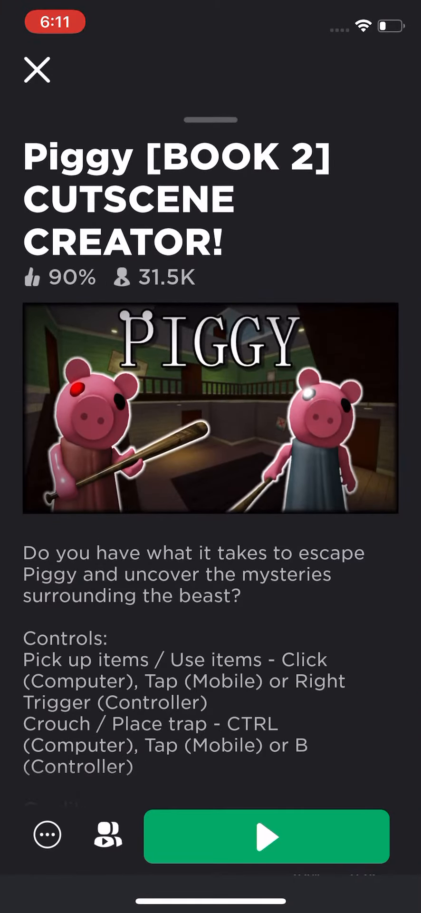
click(267, 837)
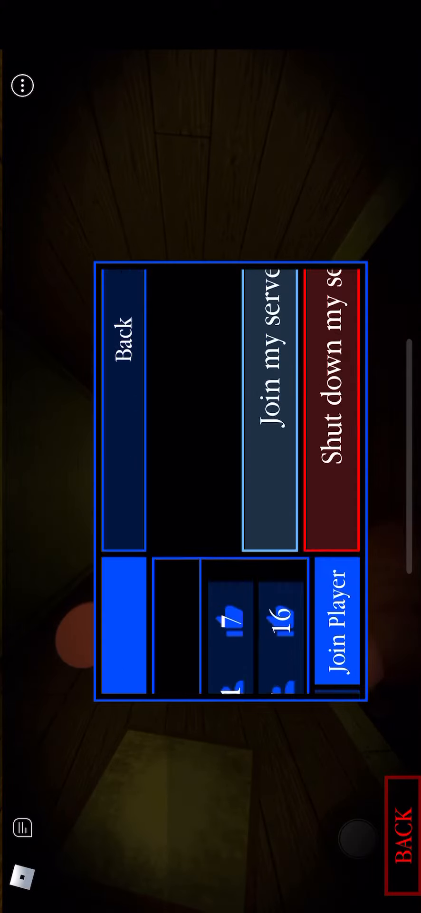
Join your own server and load into the sky-themed building area
click(267, 419)
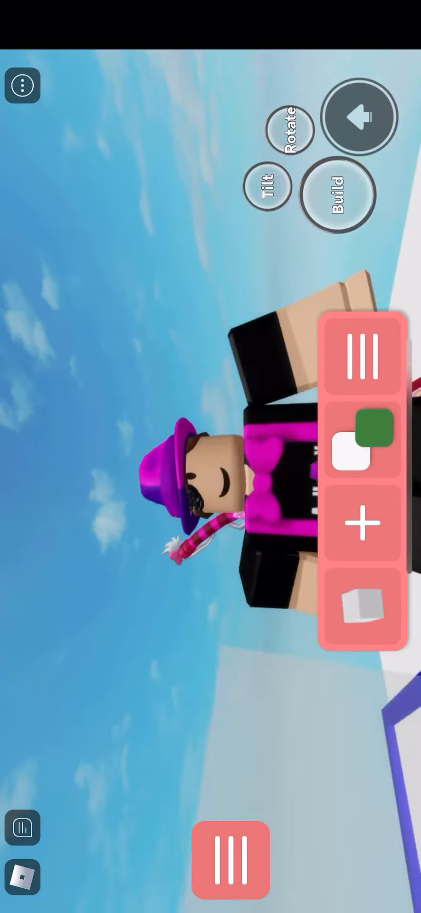
Show the material textures and colour swatches from the build toolbar's swatch button
click(361, 439)
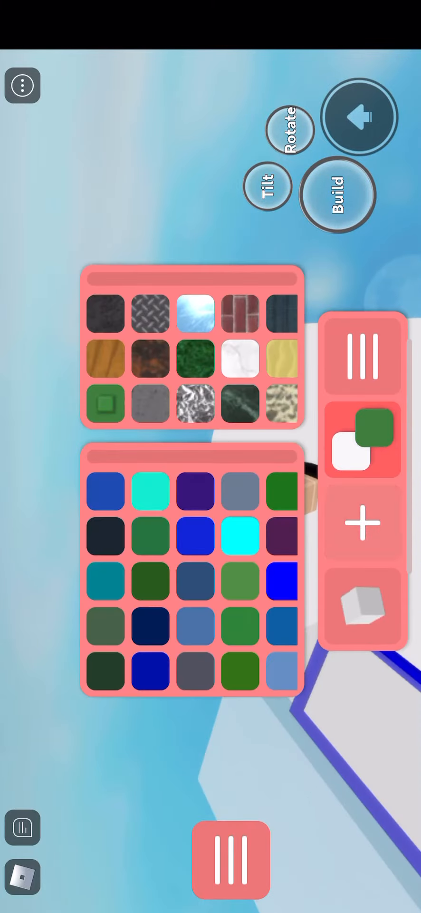